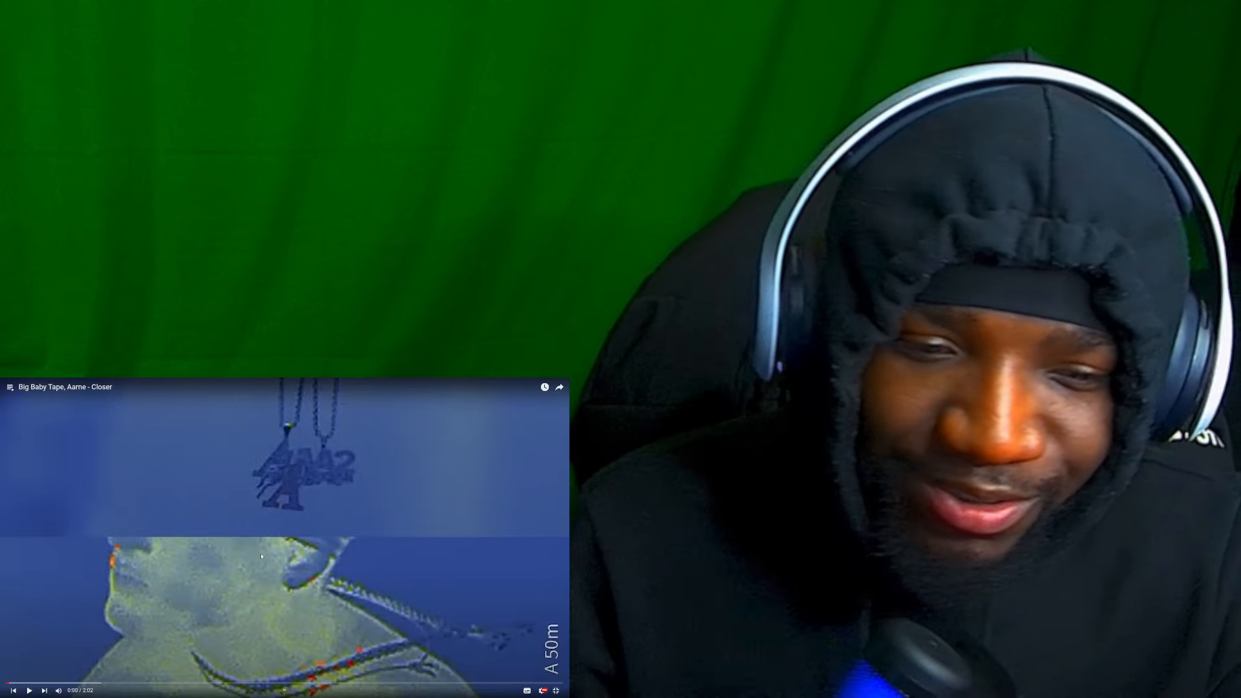
click(30, 690)
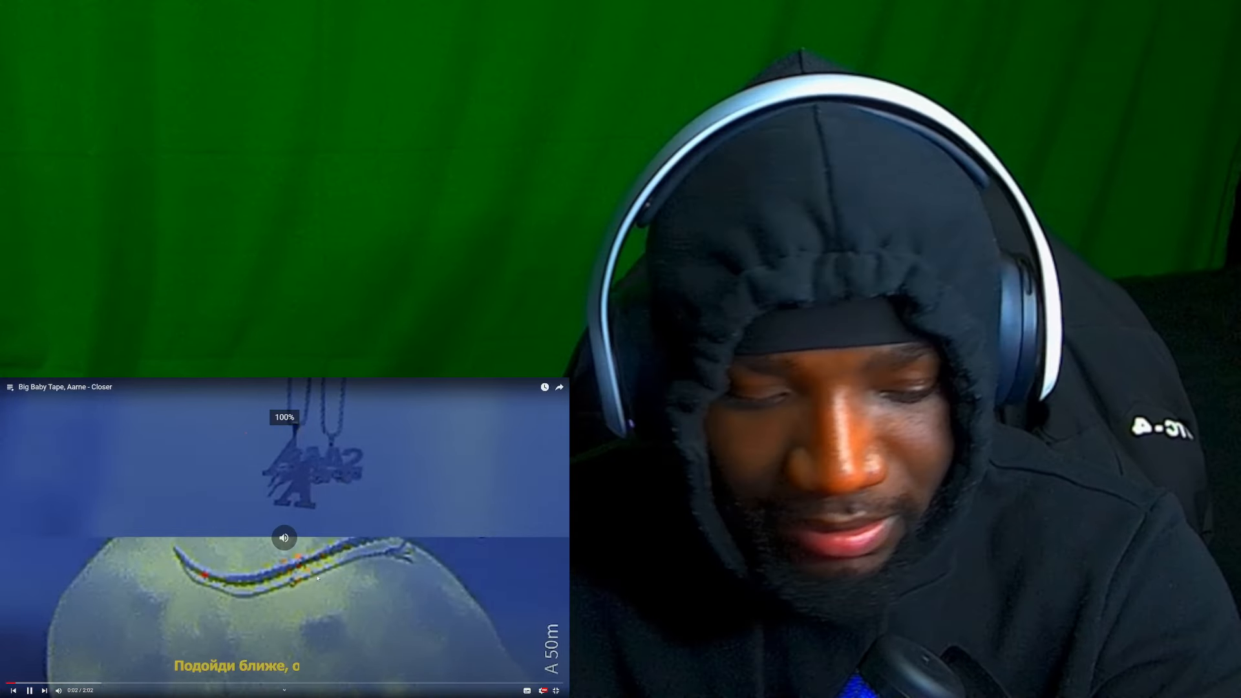